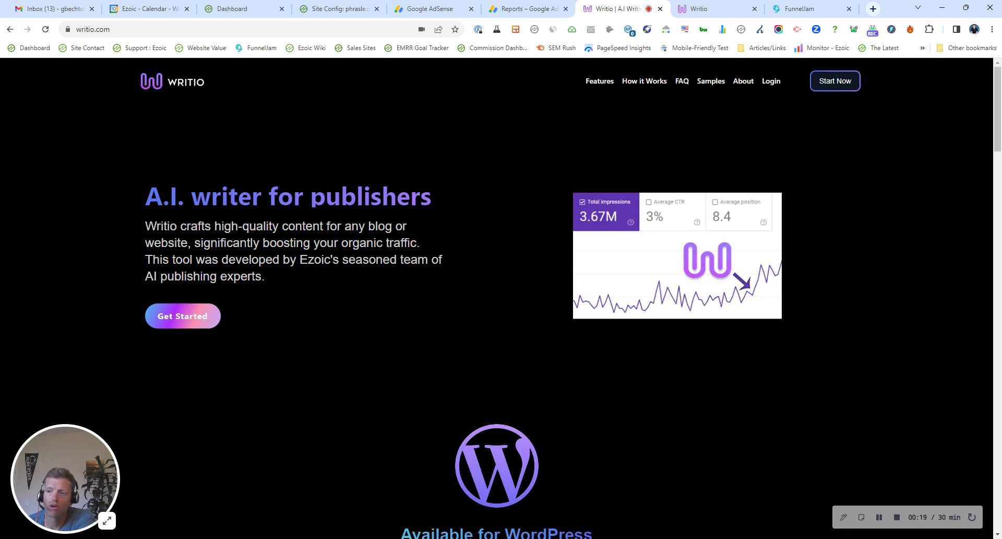
# Choose writing on this topic only and enter 'best places to play paintball in California'
pyautogui.scroll(-3)
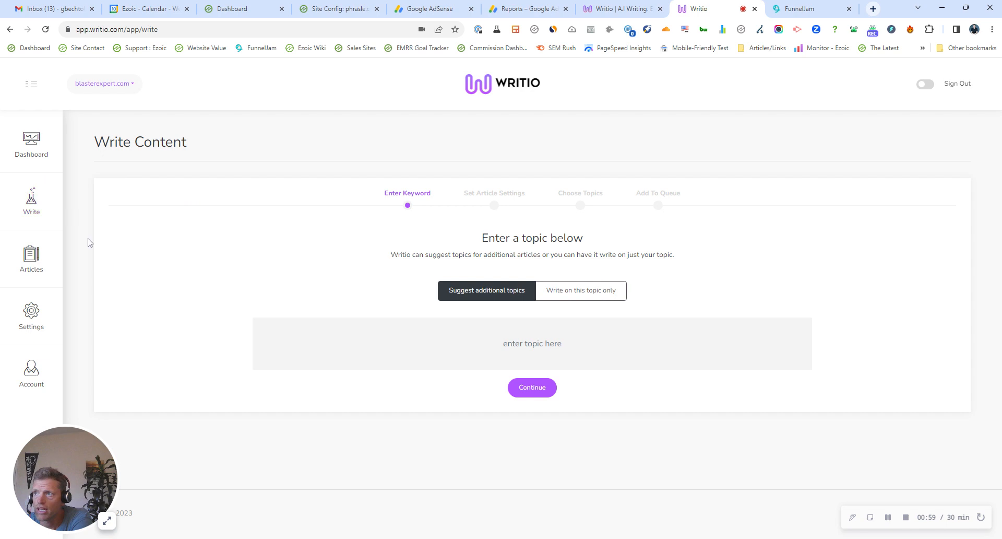
pyautogui.moveTo(446, 220)
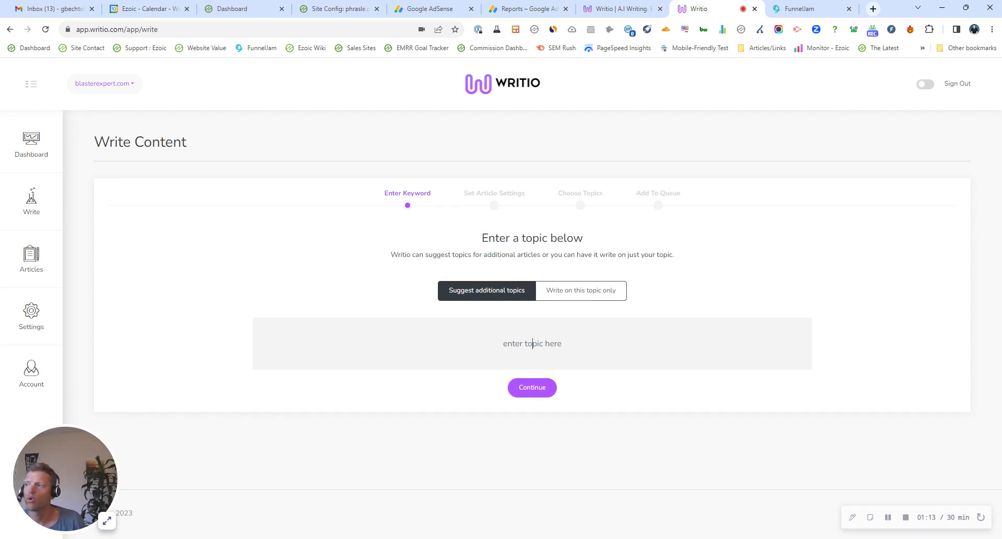
pyautogui.click(580, 291)
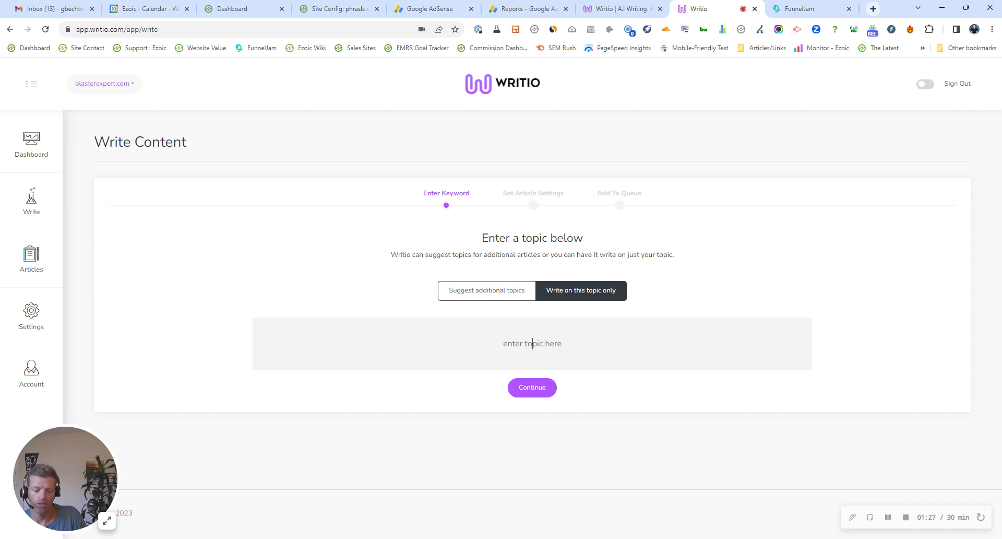
pyautogui.write('bst')
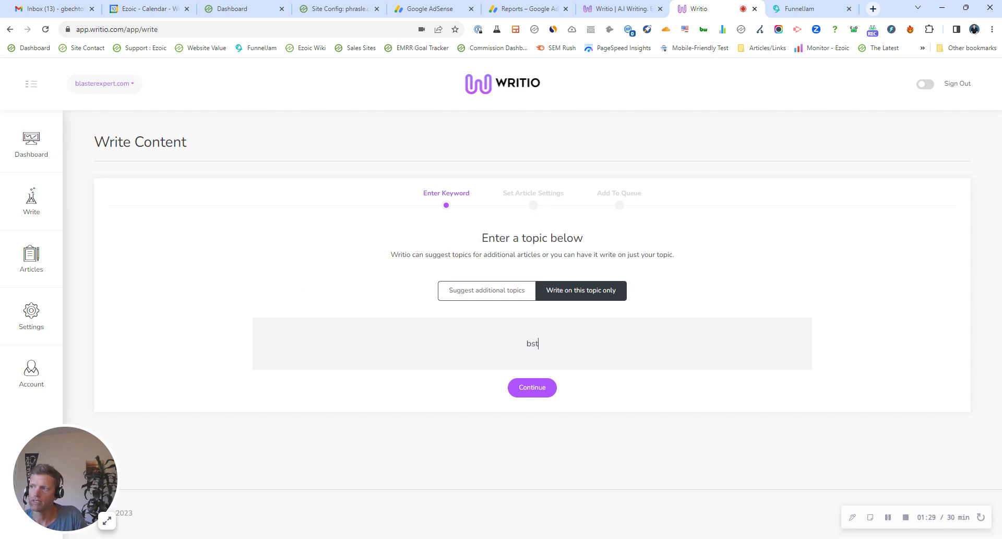
pyautogui.write('best places to play paintball in California')
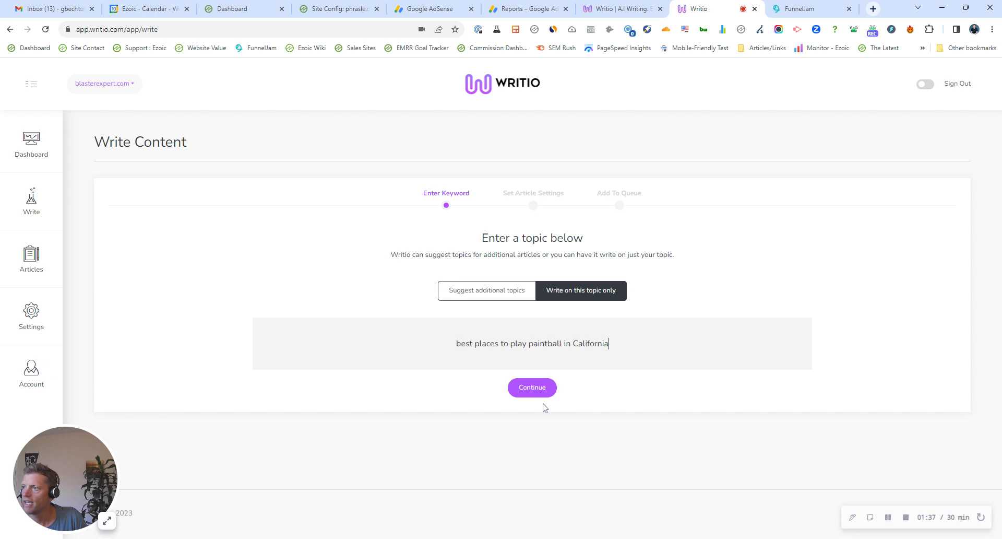
# Continue to the article settings step and expand the Audience dropdown
pyautogui.click(532, 387)
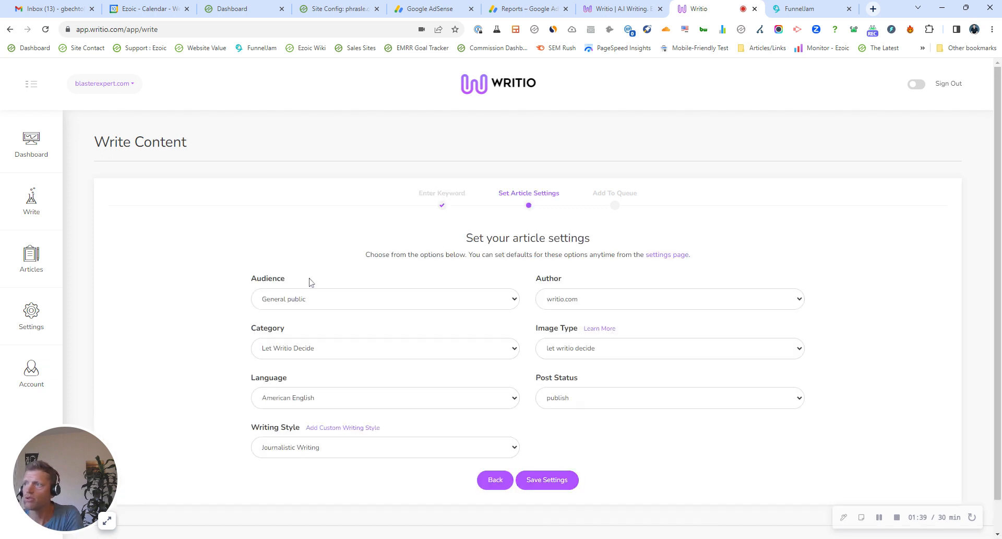
pyautogui.moveTo(407, 282)
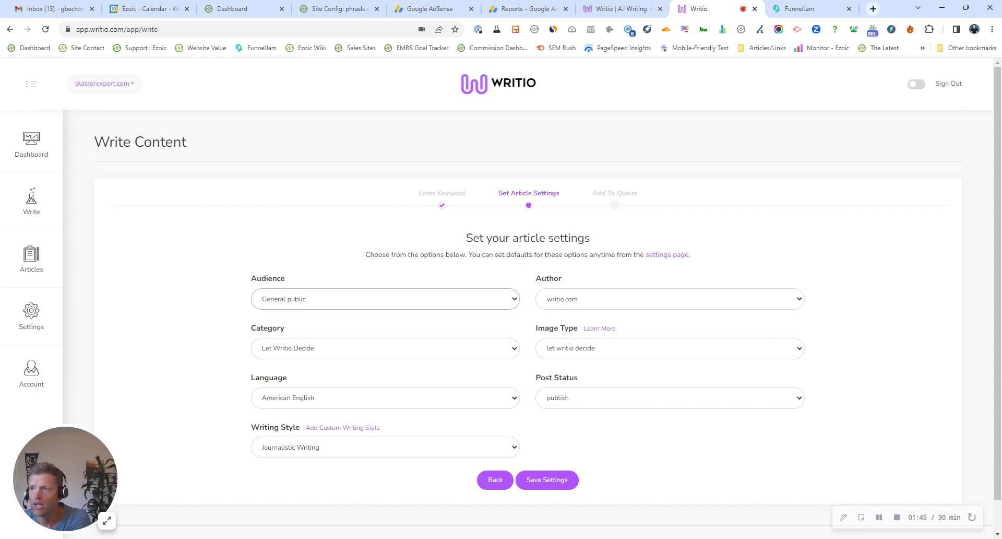
pyautogui.moveTo(367, 313)
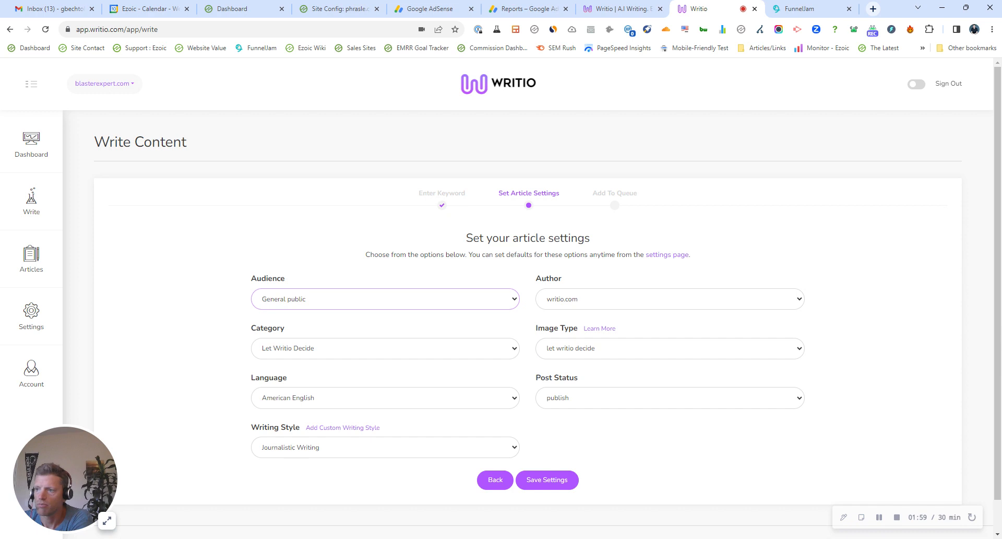
pyautogui.click(385, 299)
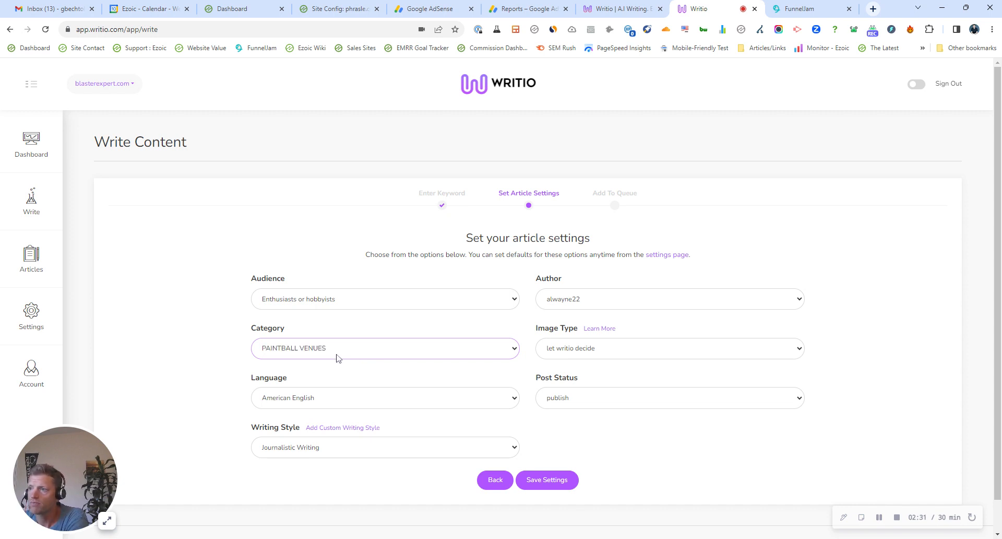
pyautogui.moveTo(566, 361)
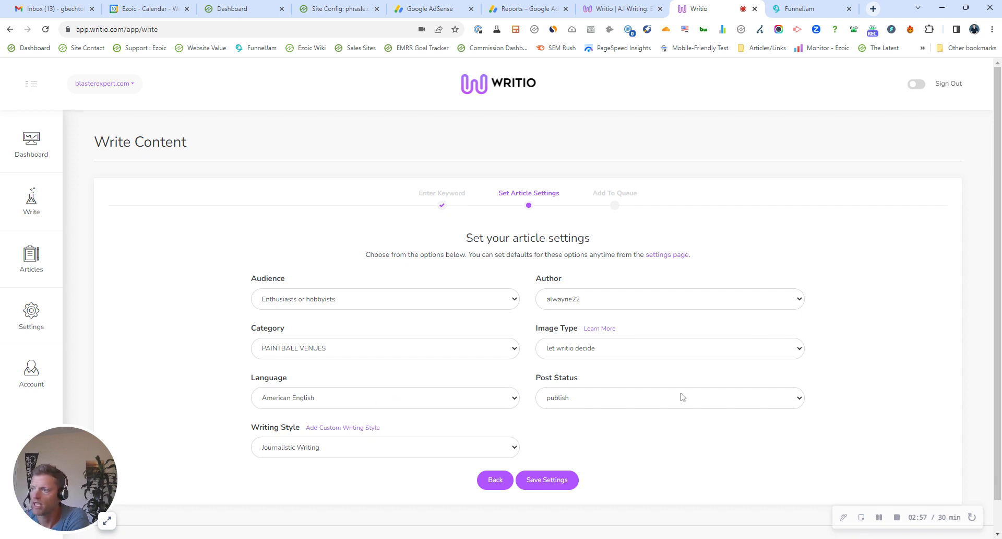
pyautogui.moveTo(529, 426)
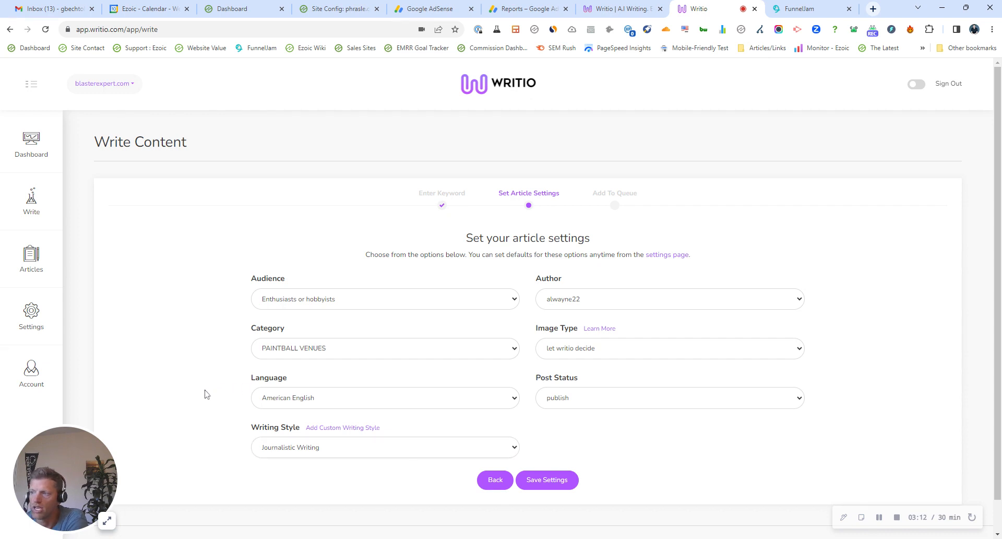
pyautogui.click(669, 397)
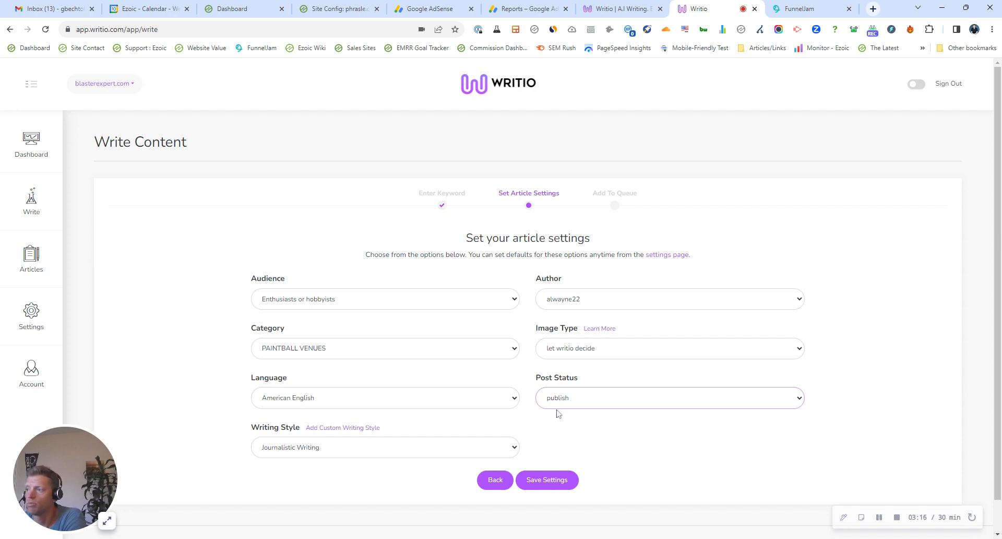
pyautogui.click(669, 397)
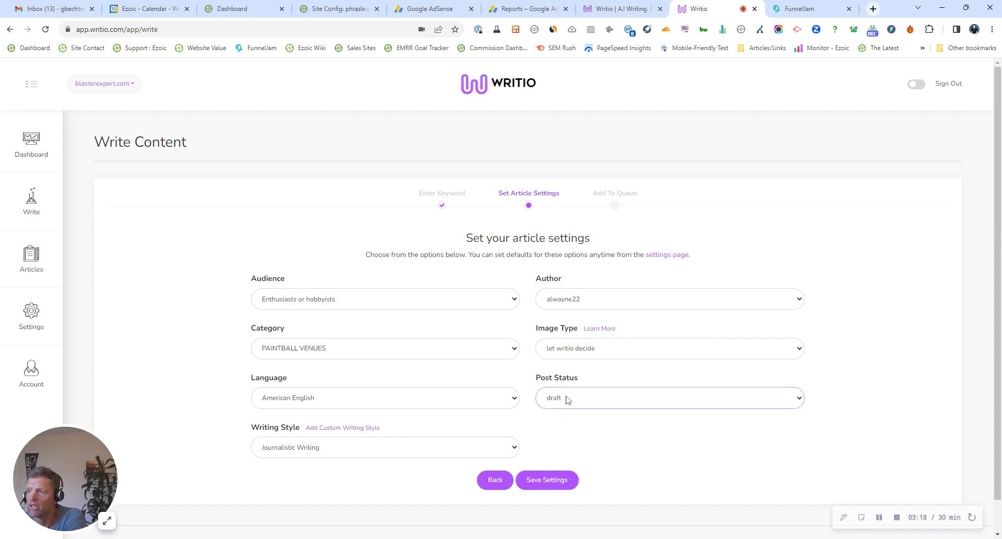
pyautogui.click(669, 397)
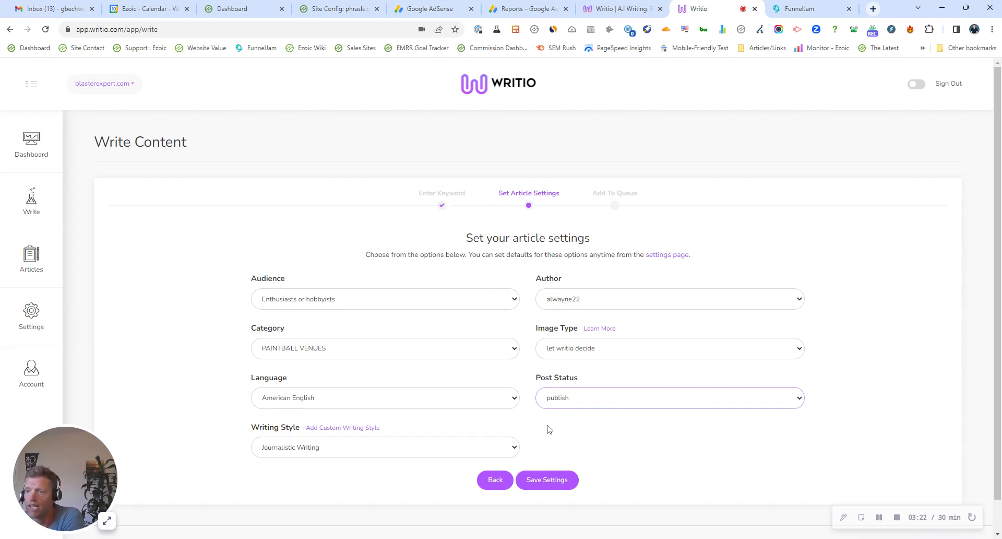
pyautogui.moveTo(452, 474)
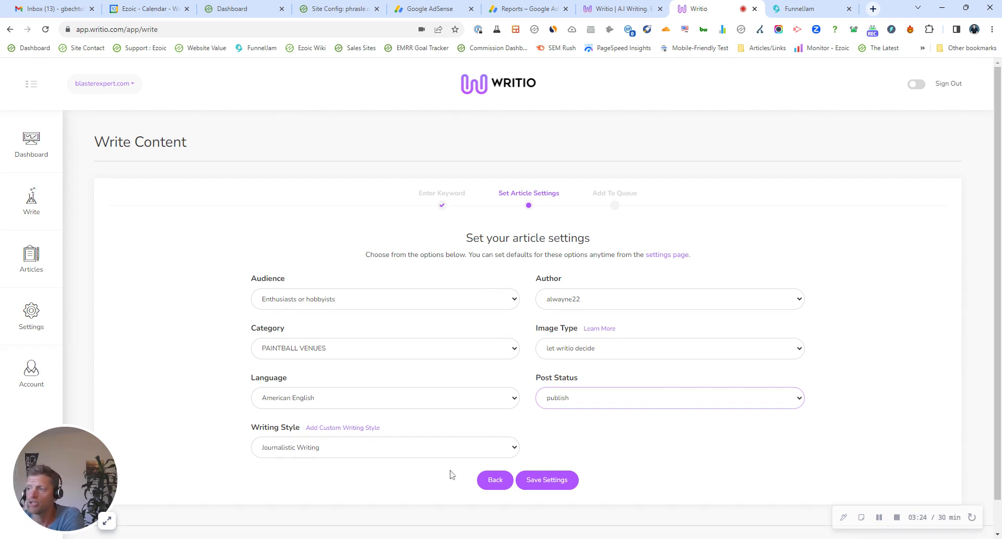
pyautogui.moveTo(439, 476)
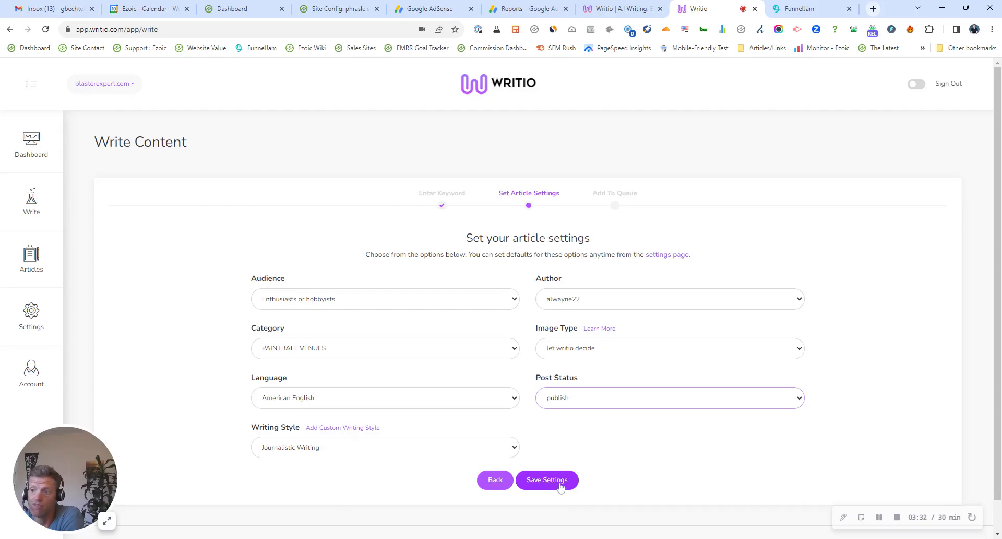
# Save the paintball article's settings and submit it to the writing queue
pyautogui.click(547, 479)
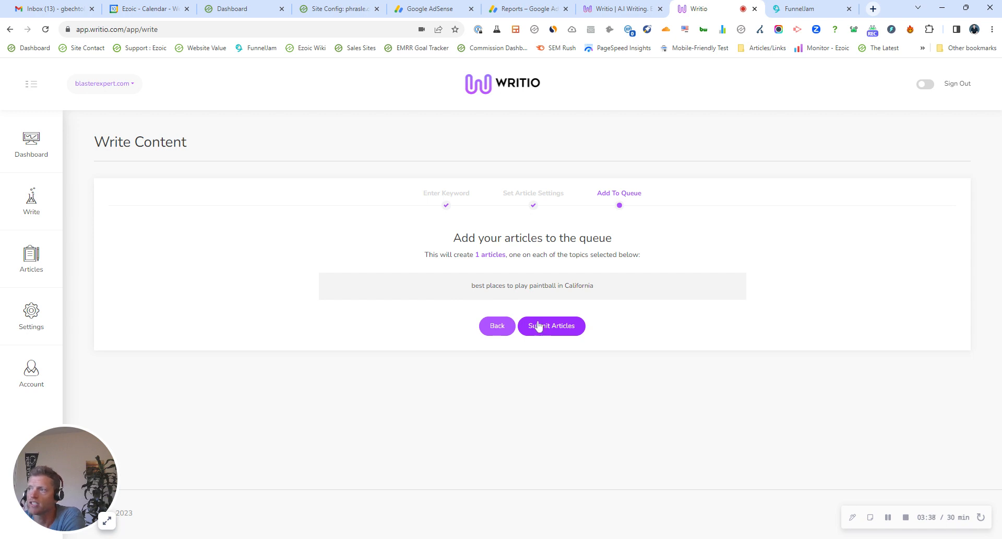
pyautogui.moveTo(540, 331)
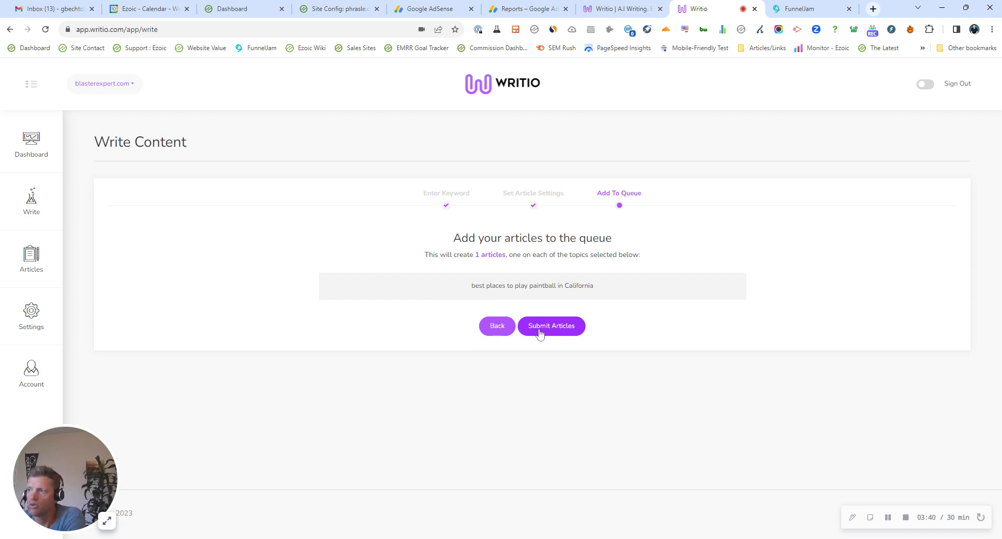
pyautogui.click(550, 325)
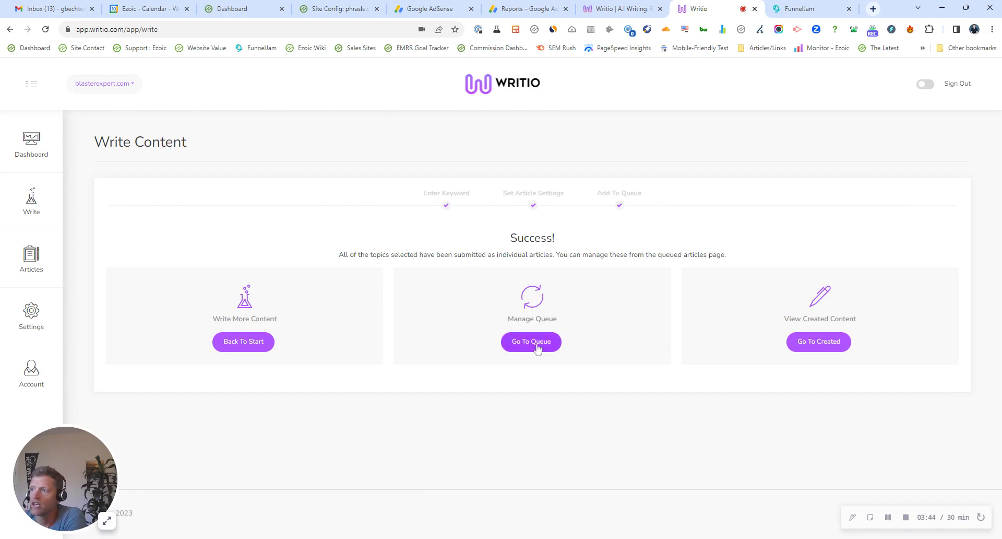
# View the queued paintball article's details in the queue, then exit the details view
pyautogui.click(532, 342)
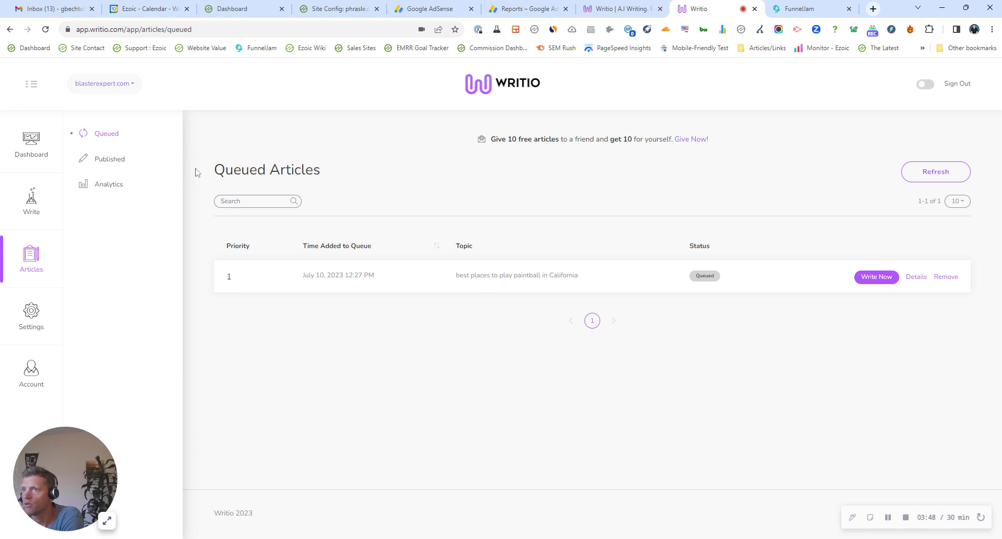
pyautogui.moveTo(139, 181)
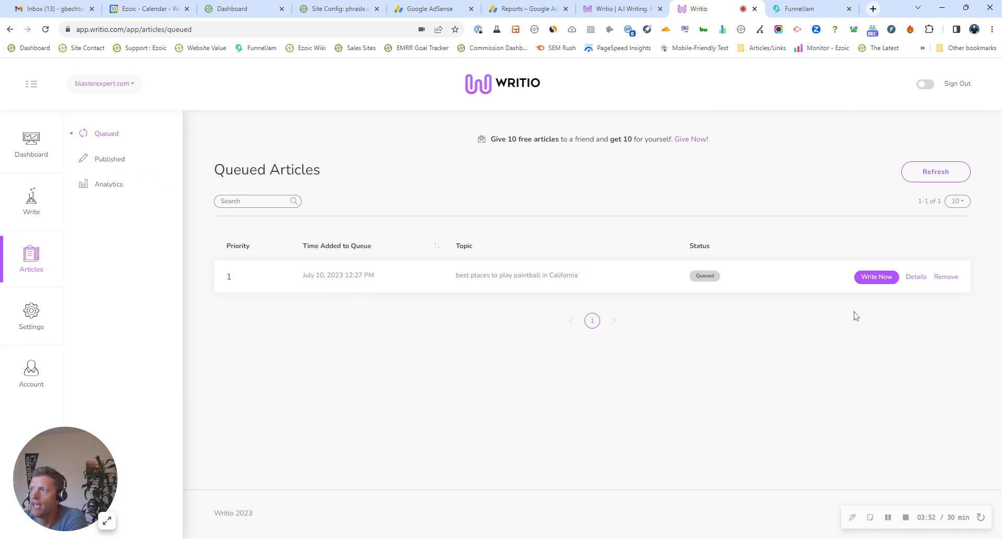
pyautogui.click(915, 276)
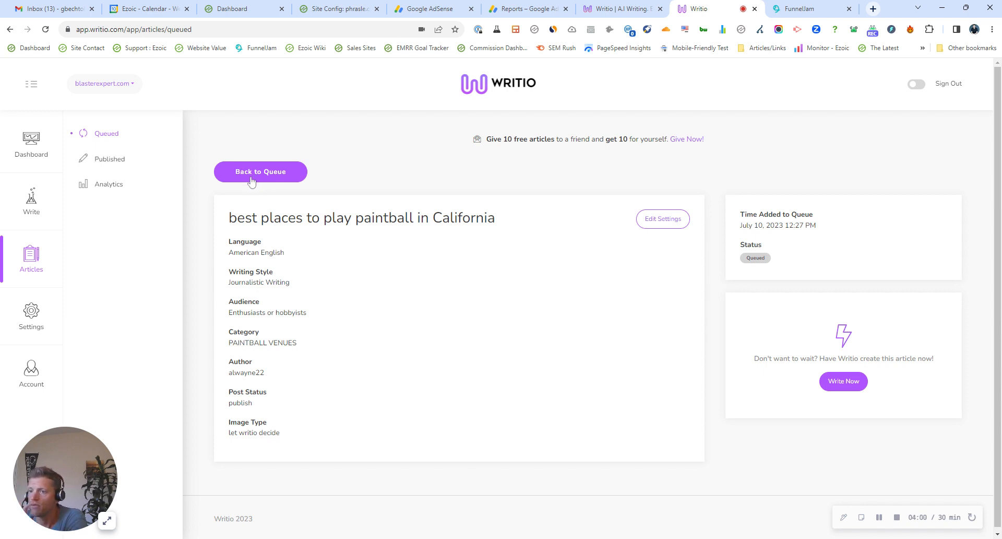
pyautogui.click(260, 172)
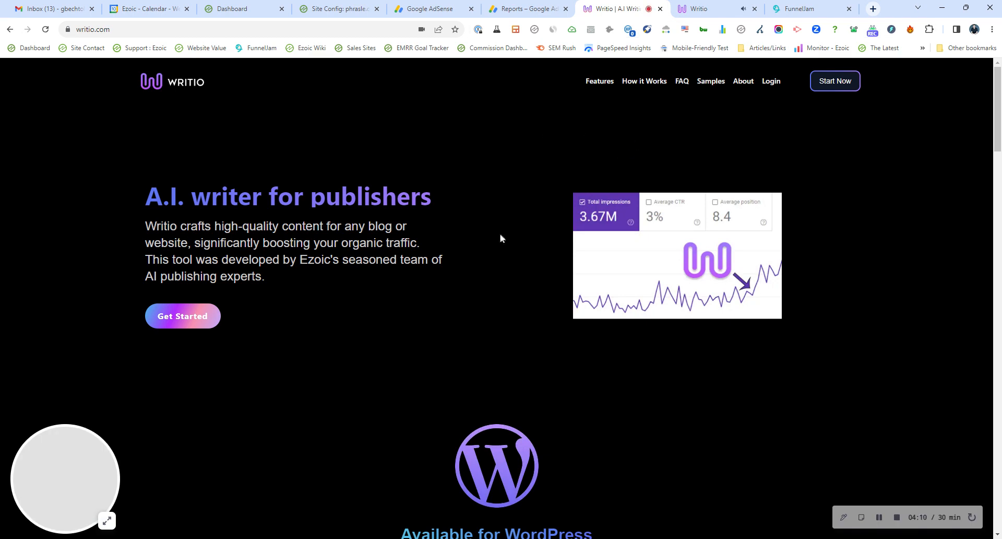
# Open the writio.com Pricing page showing plans from free to $49.99 monthly
pyautogui.click(835, 80)
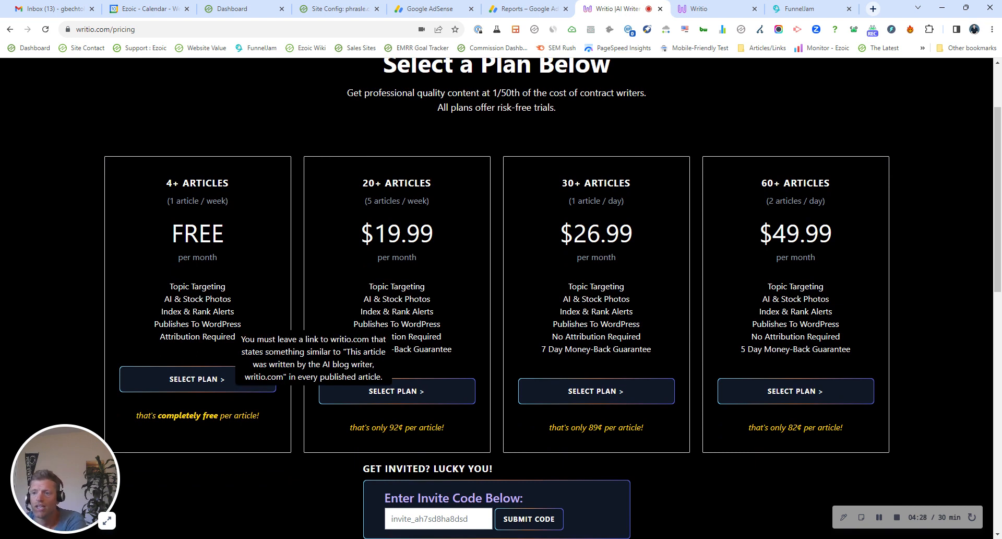
pyautogui.moveTo(159, 337)
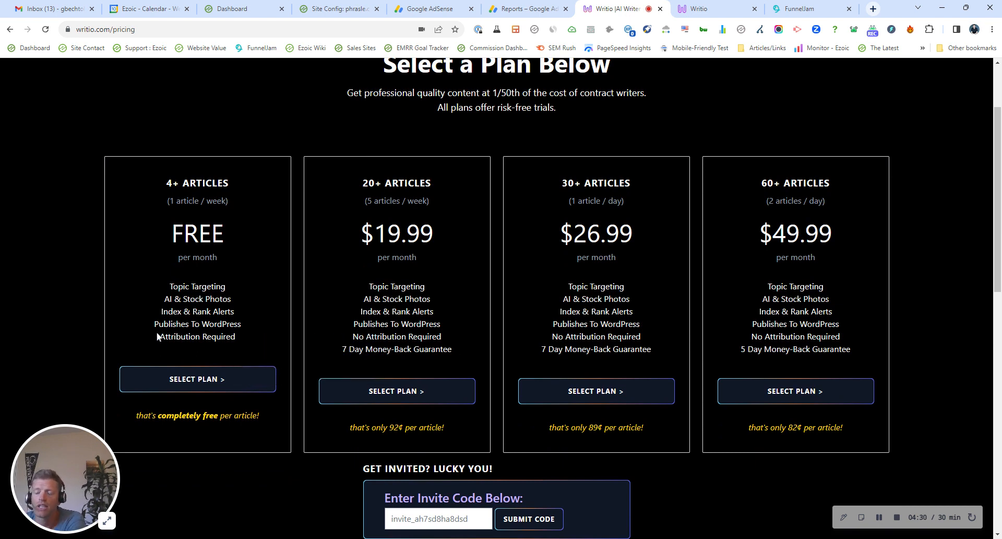